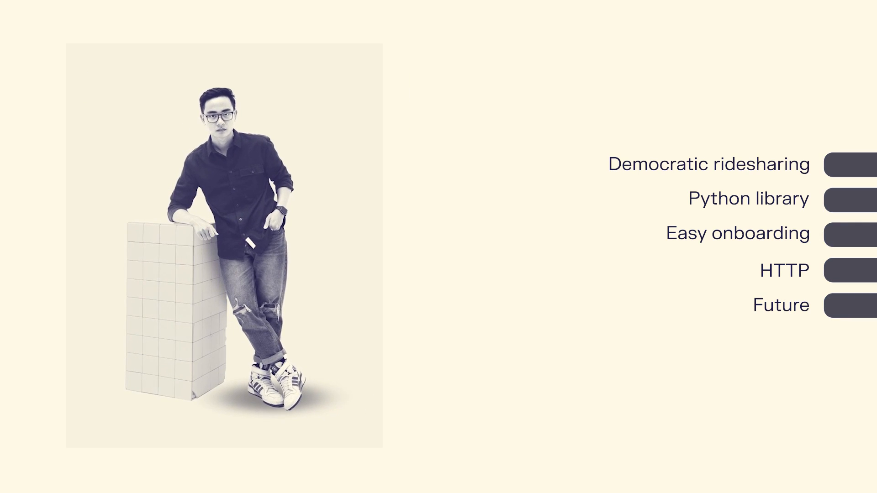
Step: Advance the slide so 'Easy onboarding' shows in blue and the other agenda items fade
left_click(738, 233)
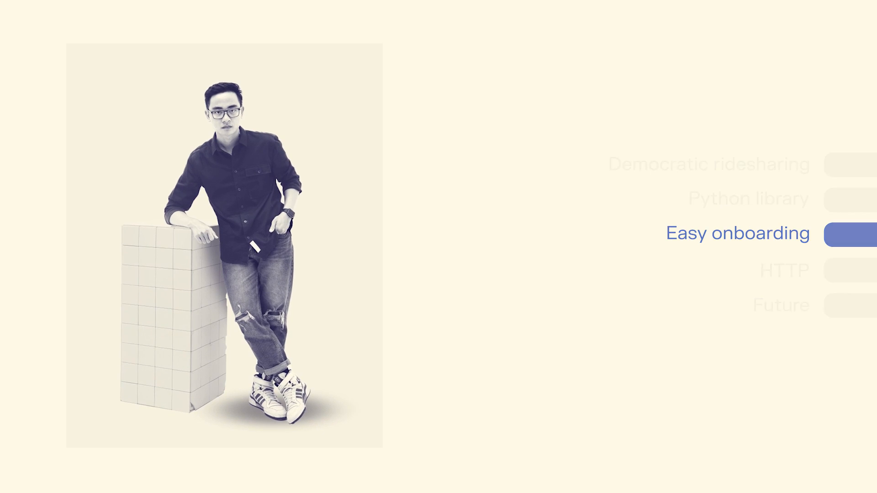